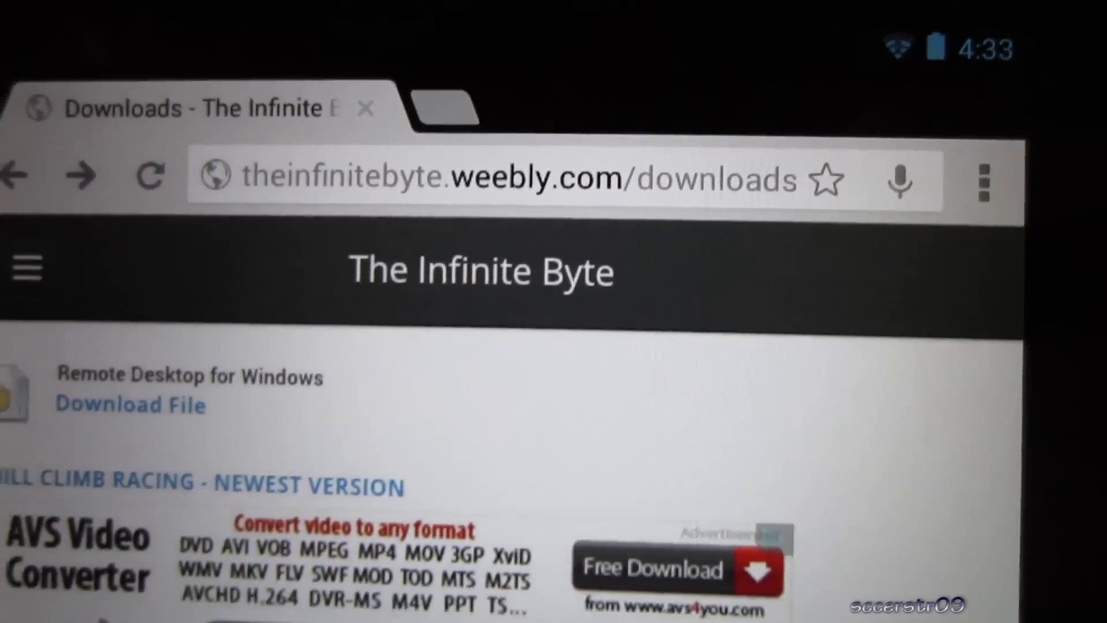
# Scroll down the downloads page to 'Hill Climb Racing - Newest Version' and reach its Google Drive page.
pyautogui.scroll(-3)
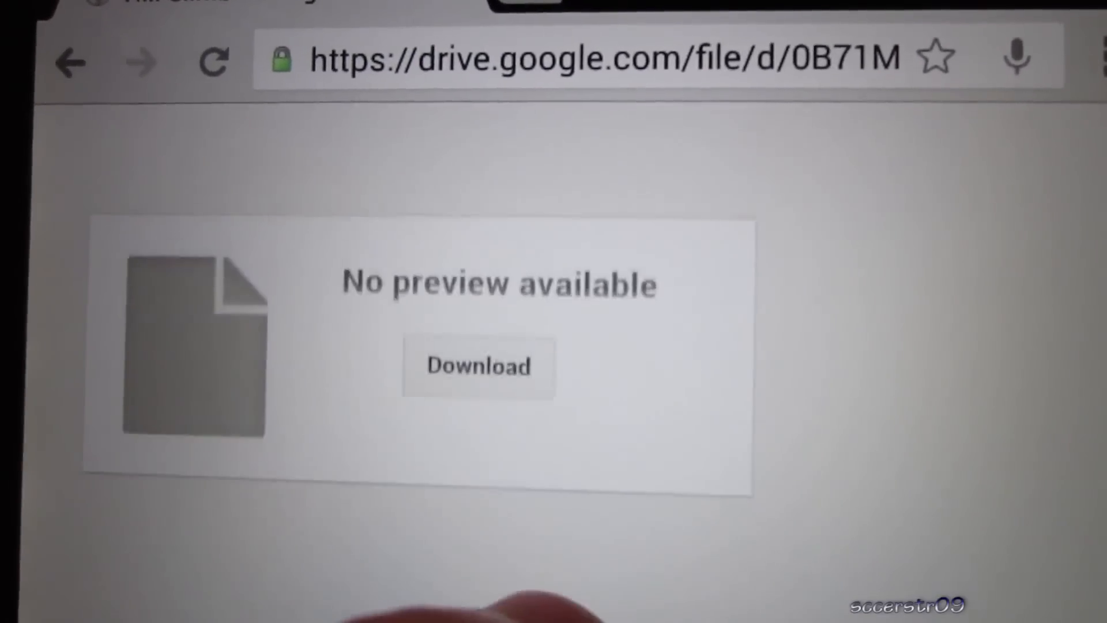
# Download the APK from Google Drive and keep it despite Chrome's harmful-file warning.
pyautogui.click(479, 367)
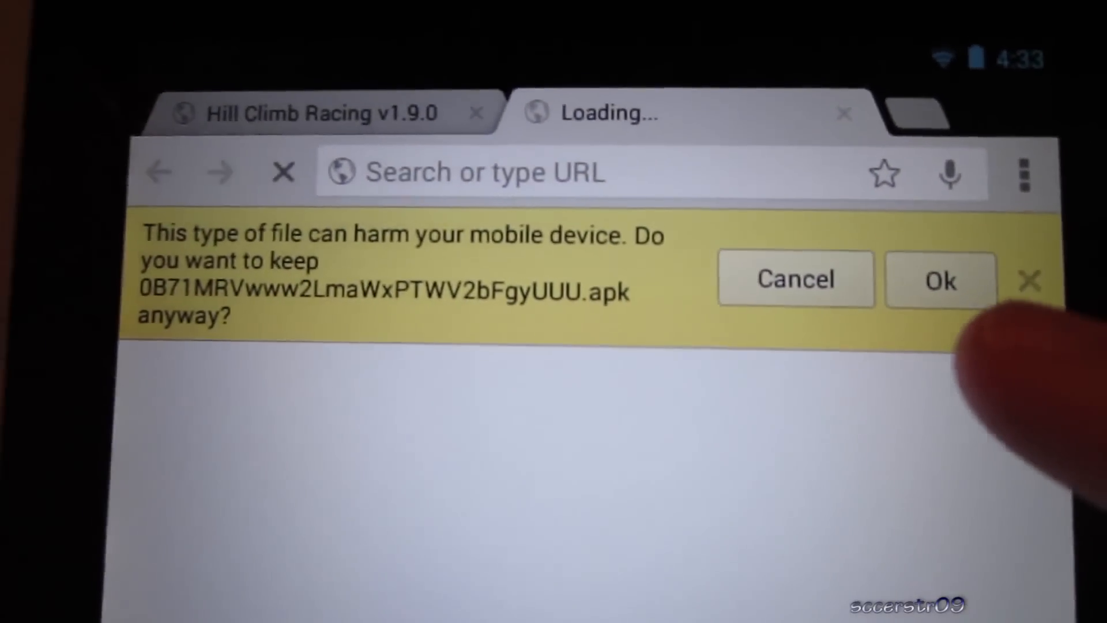
pyautogui.click(939, 279)
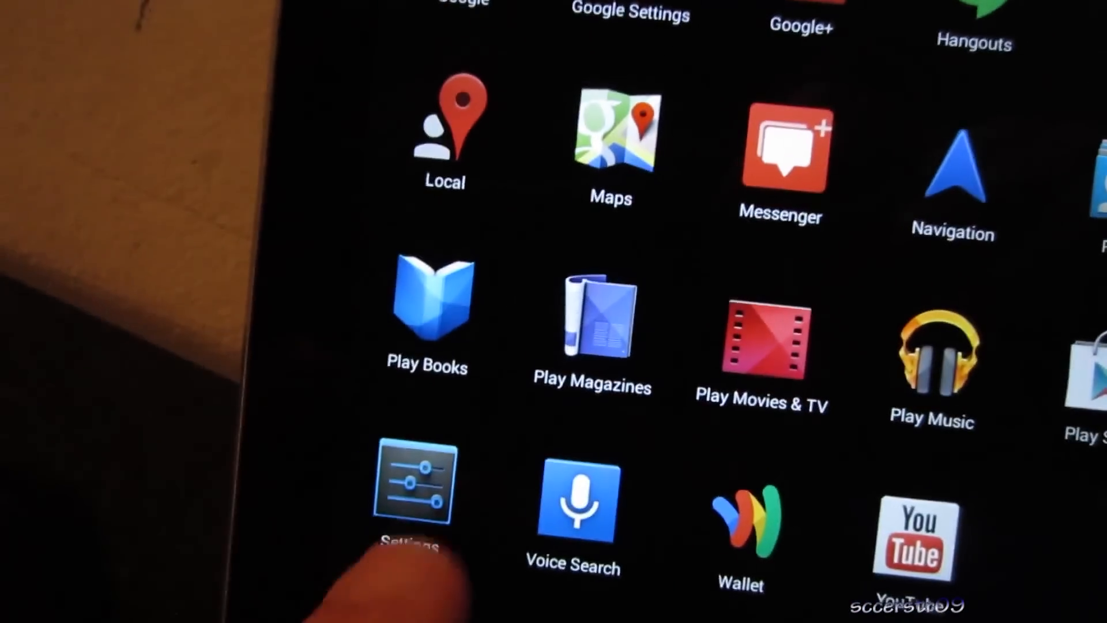
# Open Android Settings from the app drawer to allow installing from unknown sources.
pyautogui.click(411, 483)
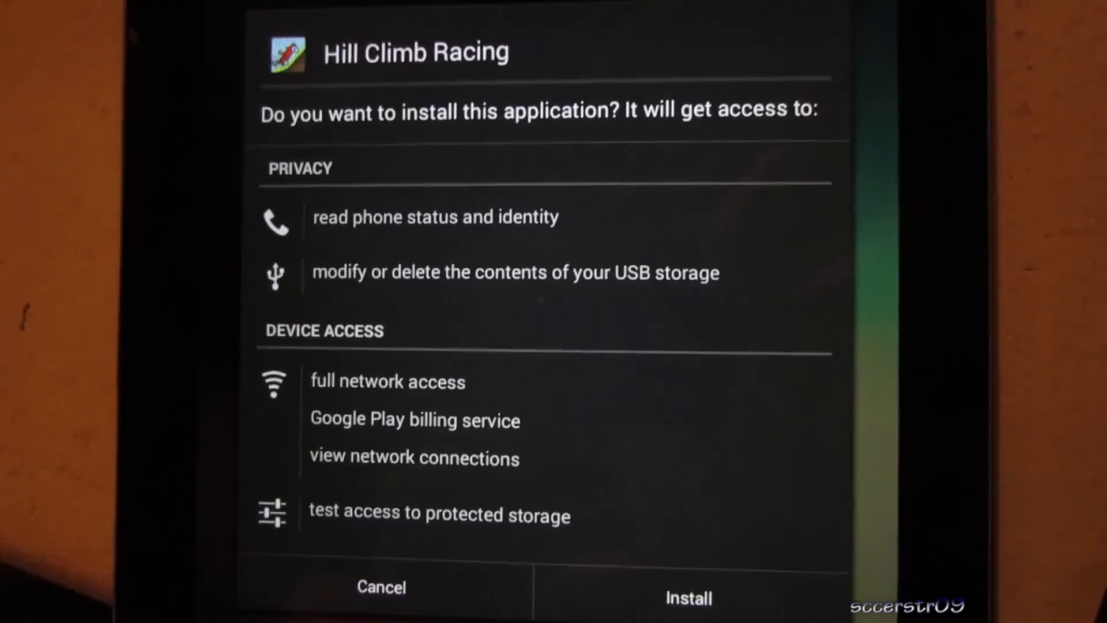
# Install Hill Climb Racing and accept Google's verify-apps check for harmful apps.
pyautogui.click(688, 597)
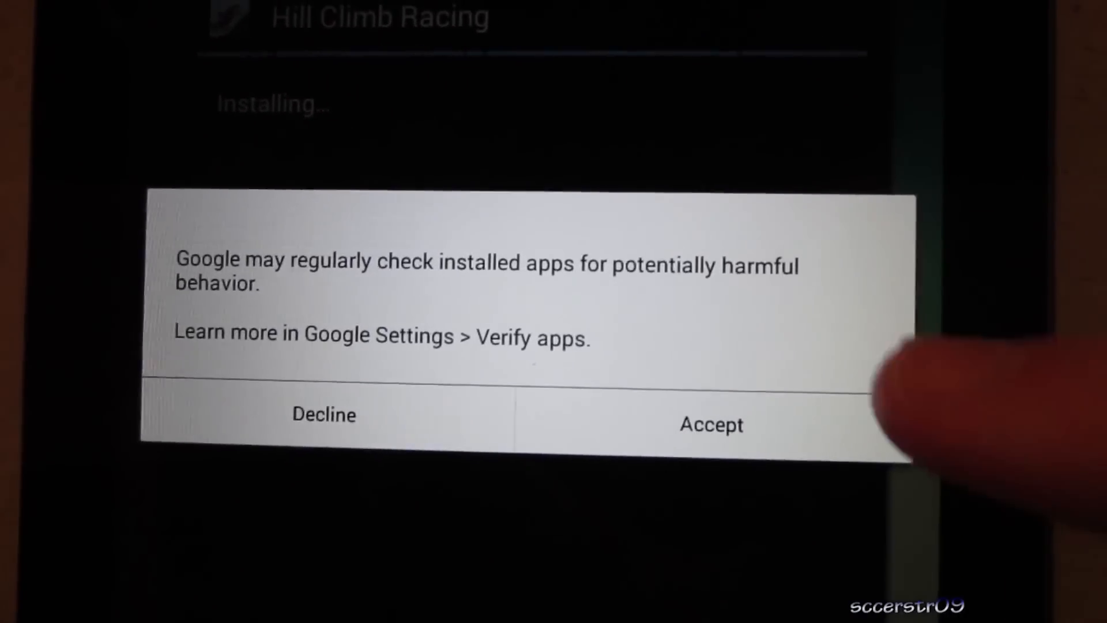
pyautogui.click(711, 424)
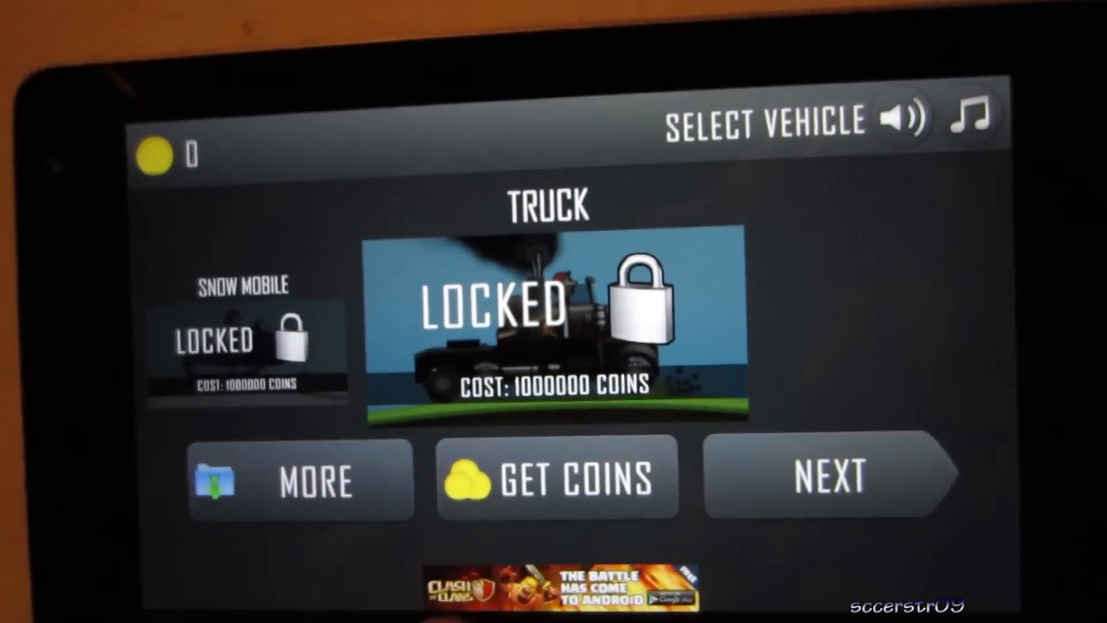
# Claim free coins with Get Coins, raising the balance from 0 to 300,000.
pyautogui.click(559, 479)
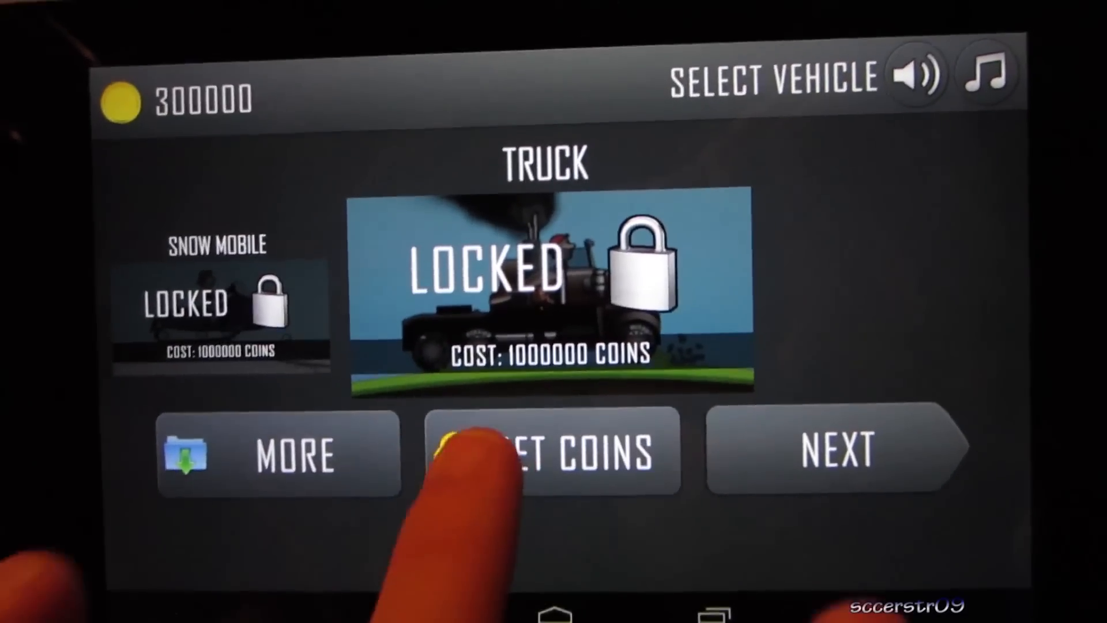
# Claim another coin batch to reach 1,200,000 and dismiss the Purchase complete message.
pyautogui.click(554, 452)
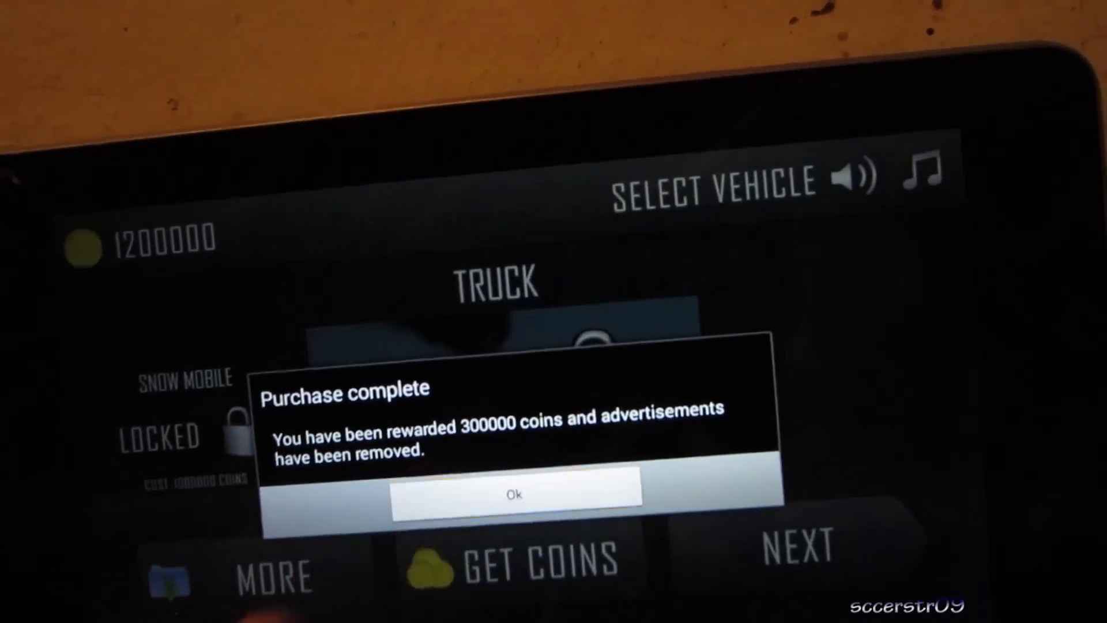
pyautogui.click(515, 493)
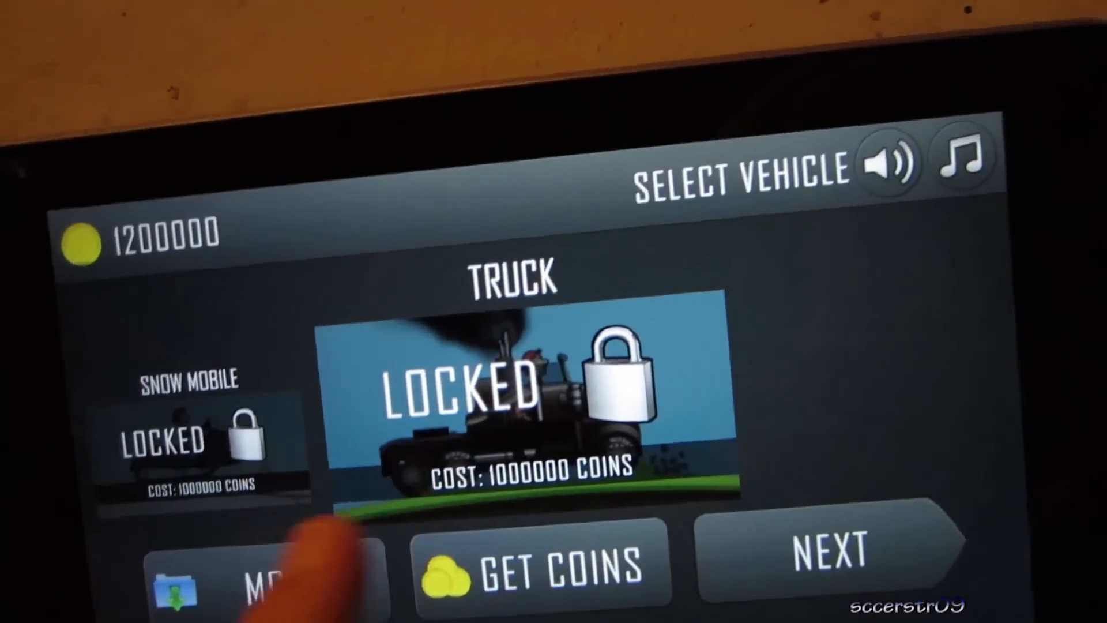
# Unlock the Truck for 1,000,000 coins and continue to the Select Stage screen.
pyautogui.click(526, 388)
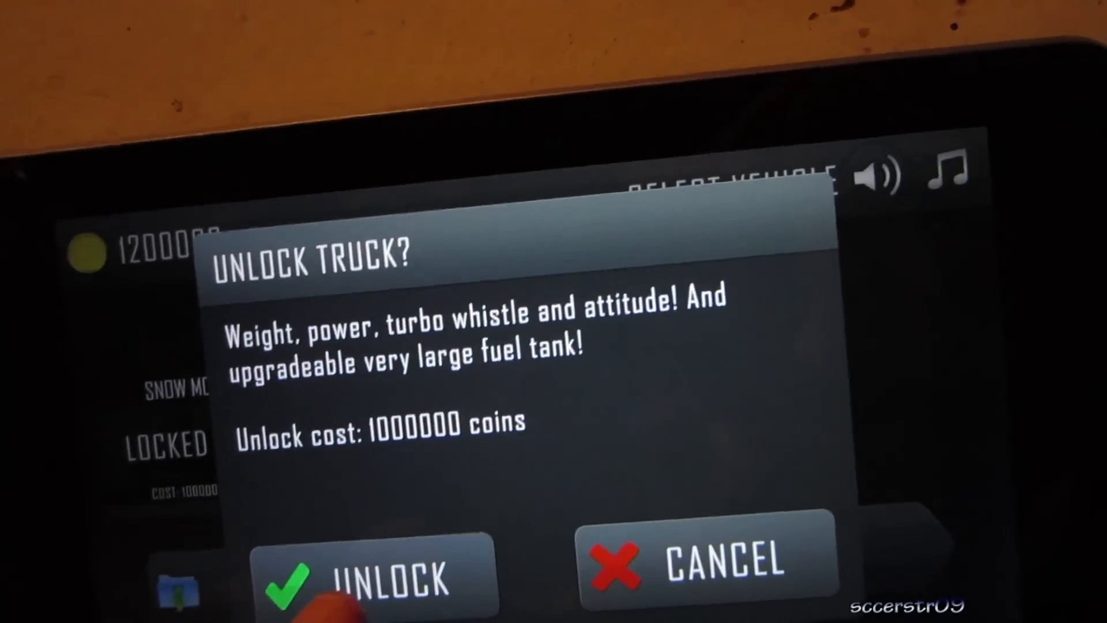
pyautogui.click(374, 575)
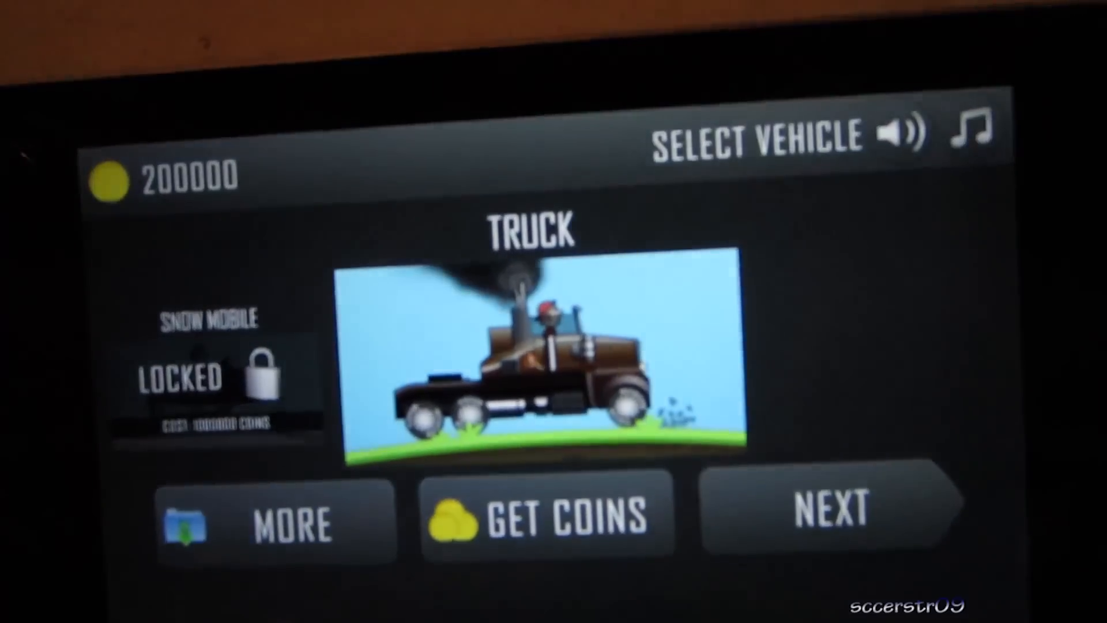
pyautogui.click(830, 508)
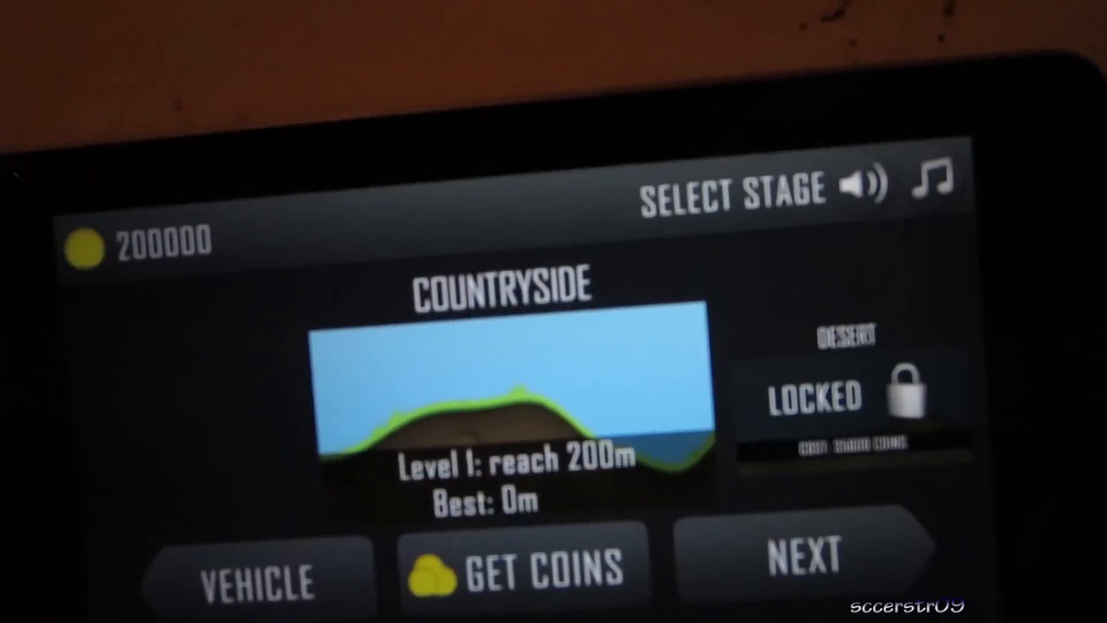